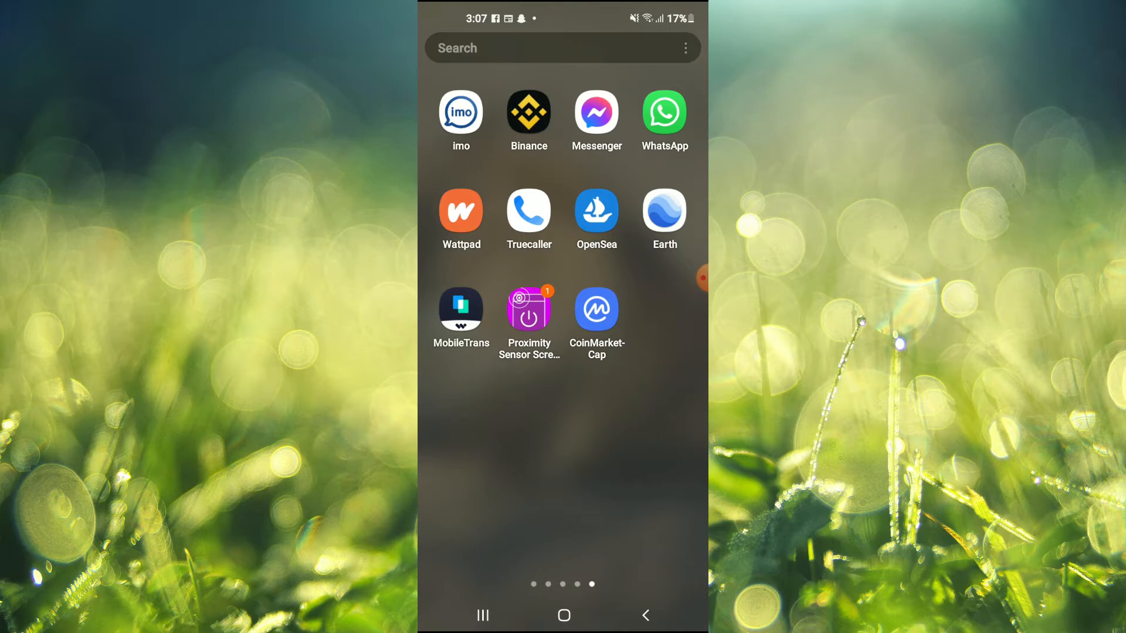
# Launch Messenger from the home screen, landing on the Jason8 chat.
pyautogui.click(595, 113)
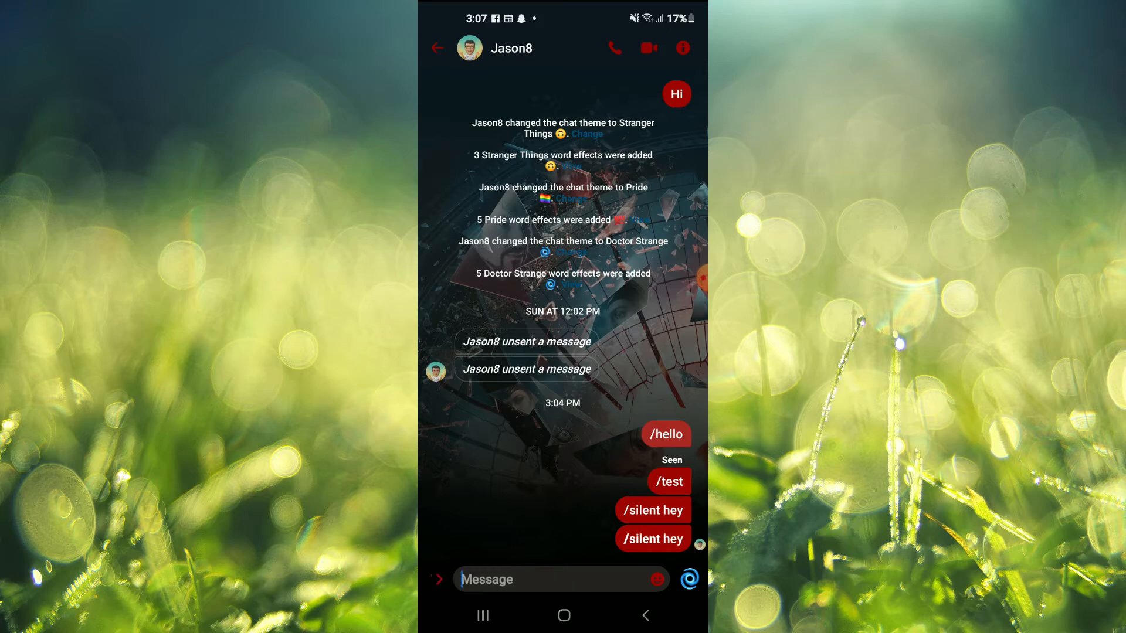
# Focus the Jason8 message box and switch the keyboard to the symbols layout.
pyautogui.click(561, 579)
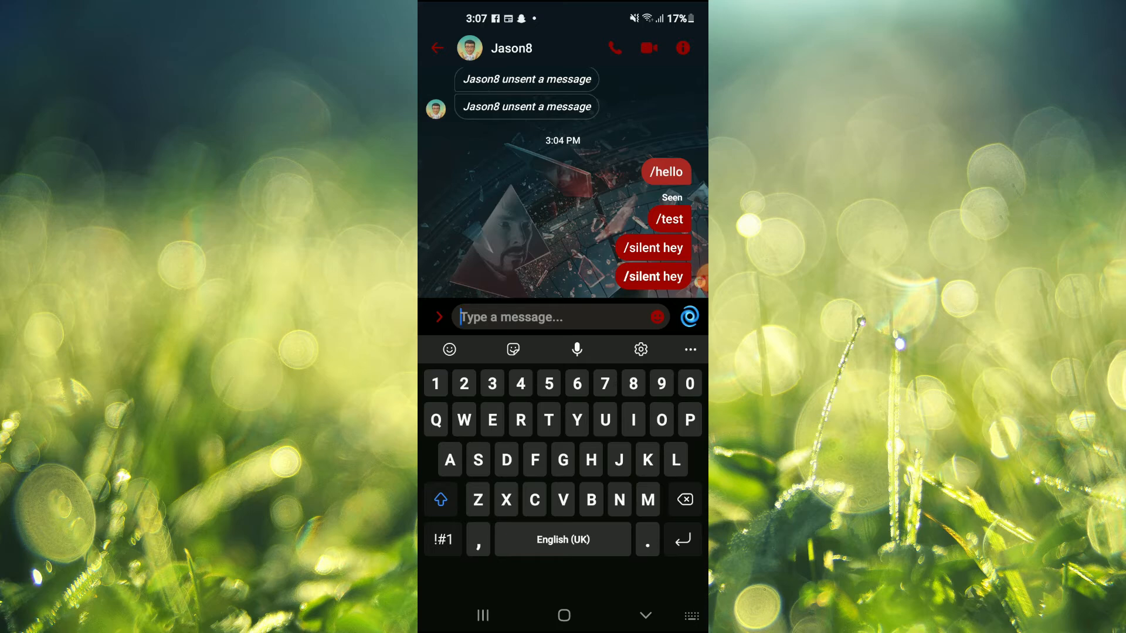
pyautogui.click(437, 316)
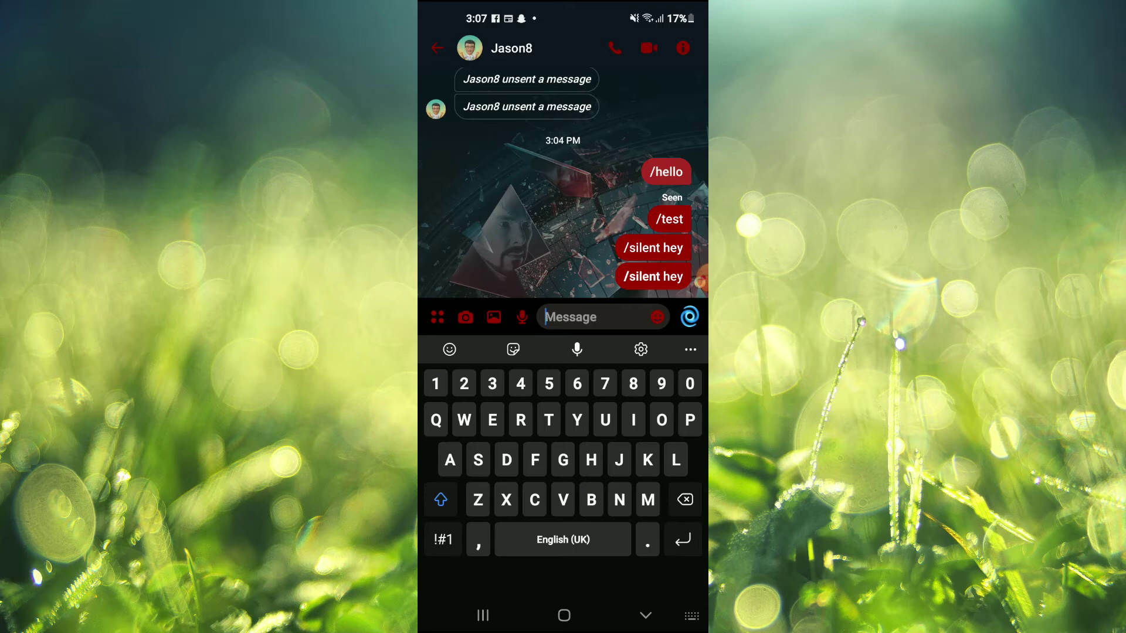
pyautogui.click(442, 539)
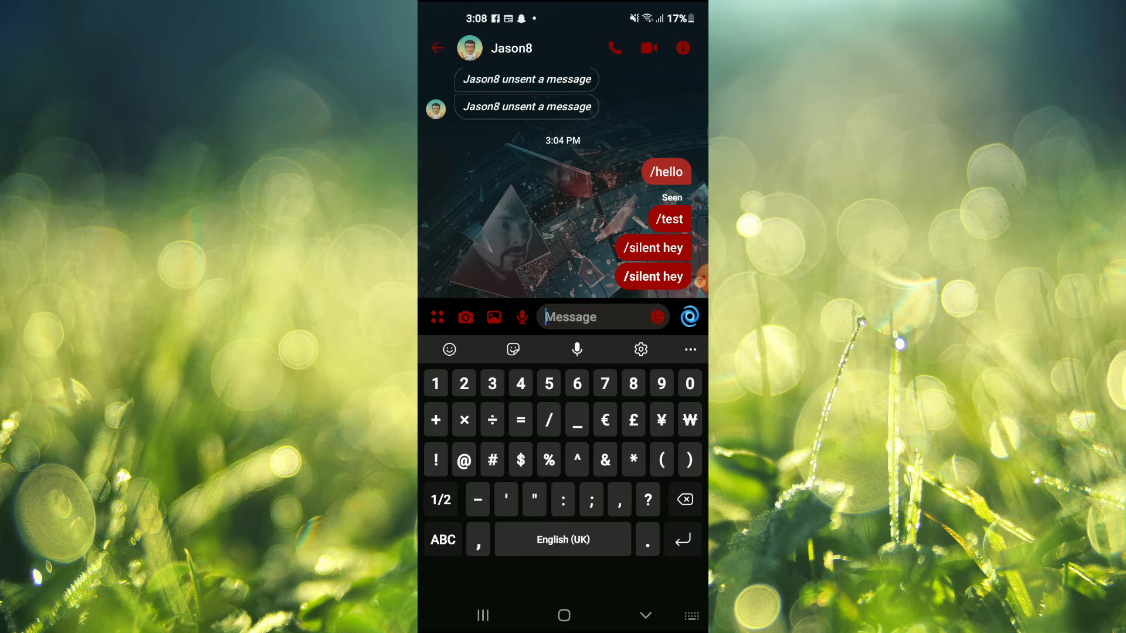
# Draft the message '/silent hello' without sending it.
pyautogui.write('/silent')
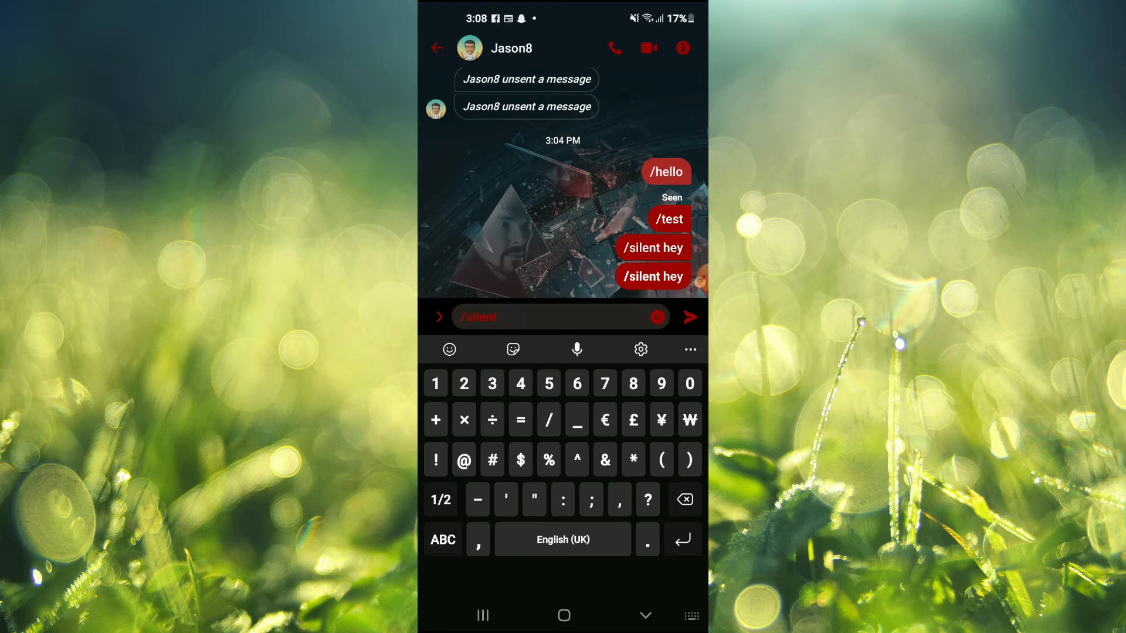
pyautogui.click(442, 539)
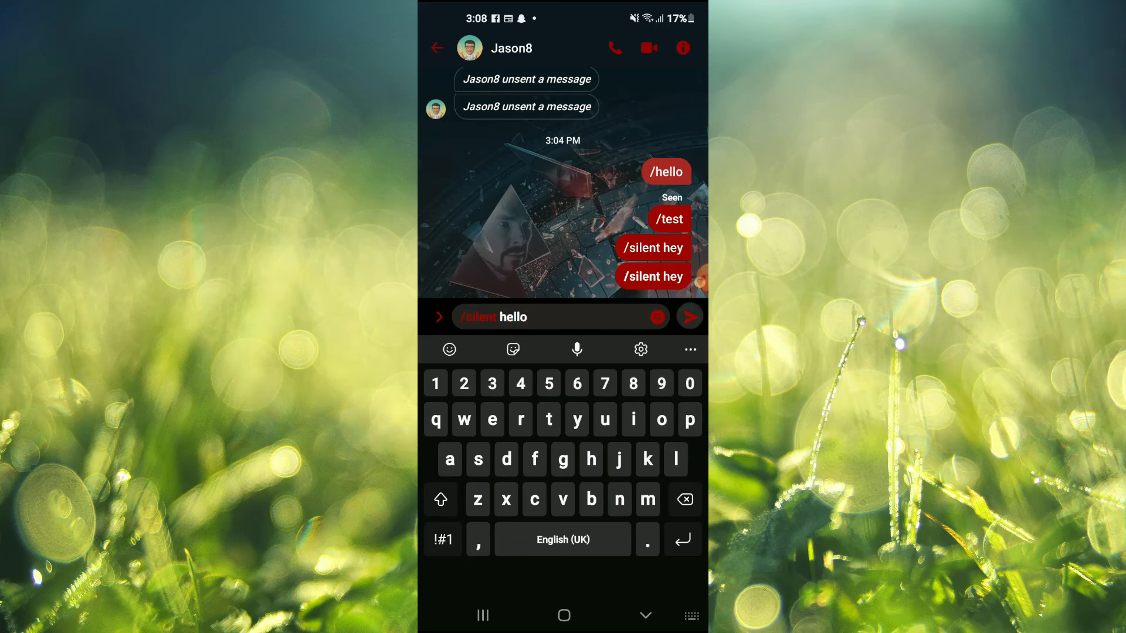
# Send '/silent hello' to Jason8 and go back to the Chats list.
pyautogui.click(687, 316)
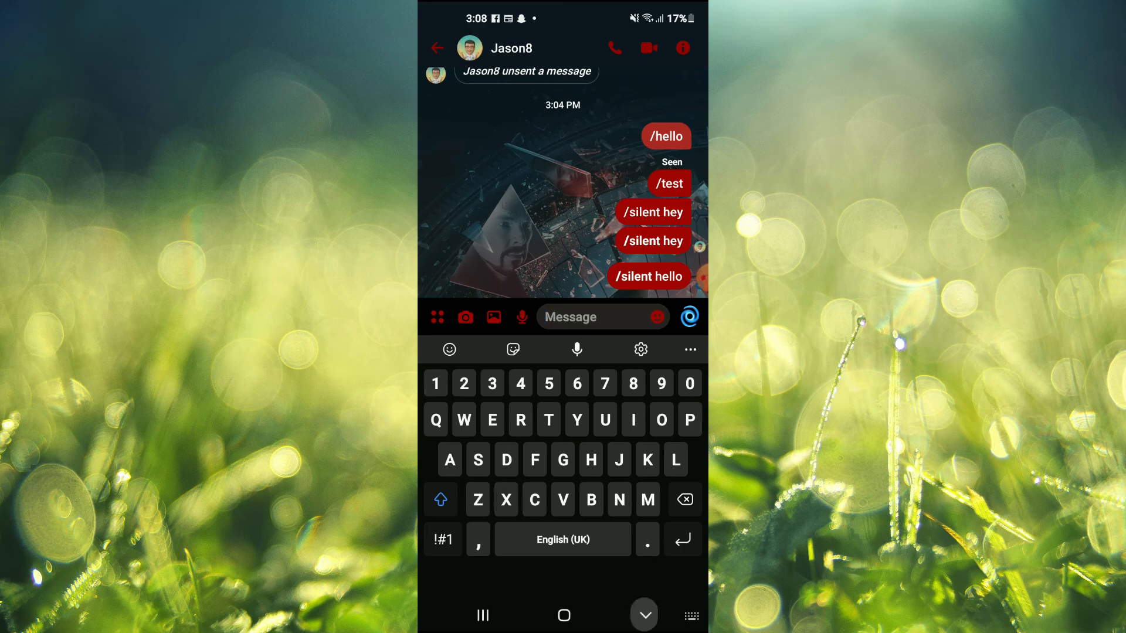
pyautogui.click(438, 48)
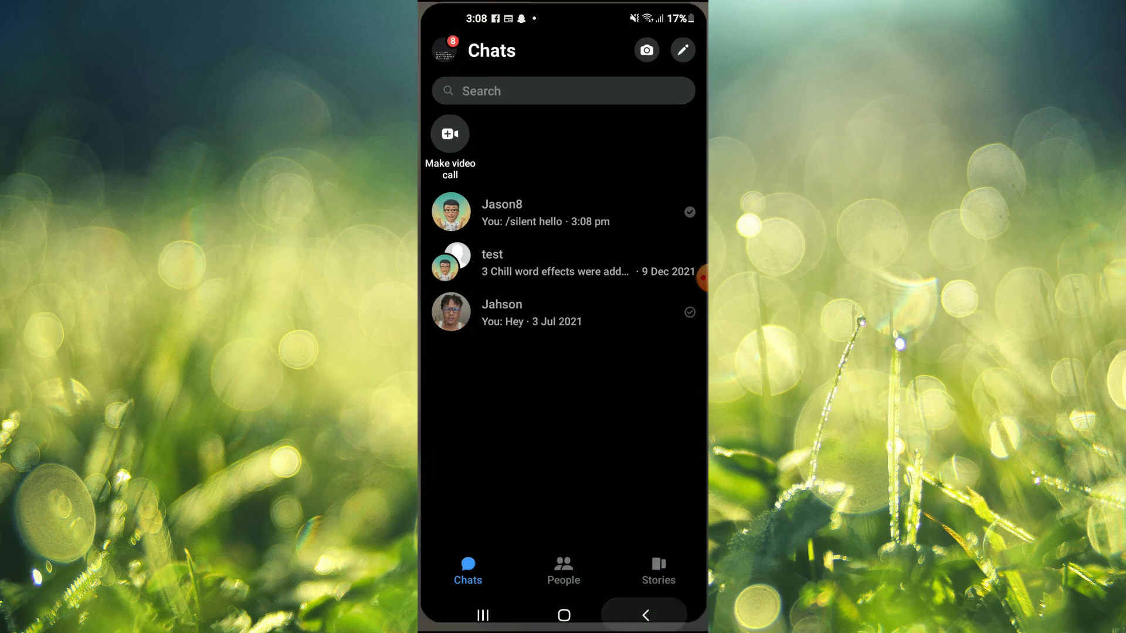